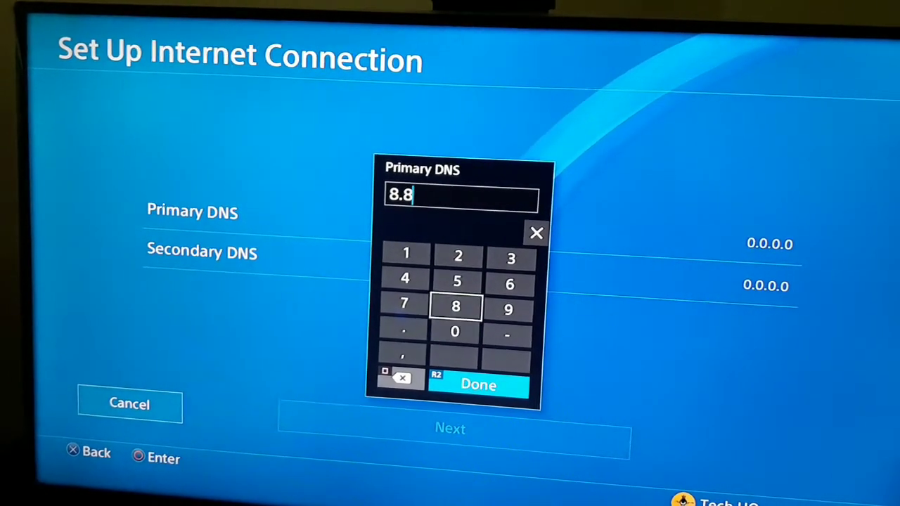
# Step: Enter 8.8.8.8 as primary DNS and start the secondary DNS 8.8.4.4
pyautogui.click(456, 305)
pyautogui.write('8.4.4.')
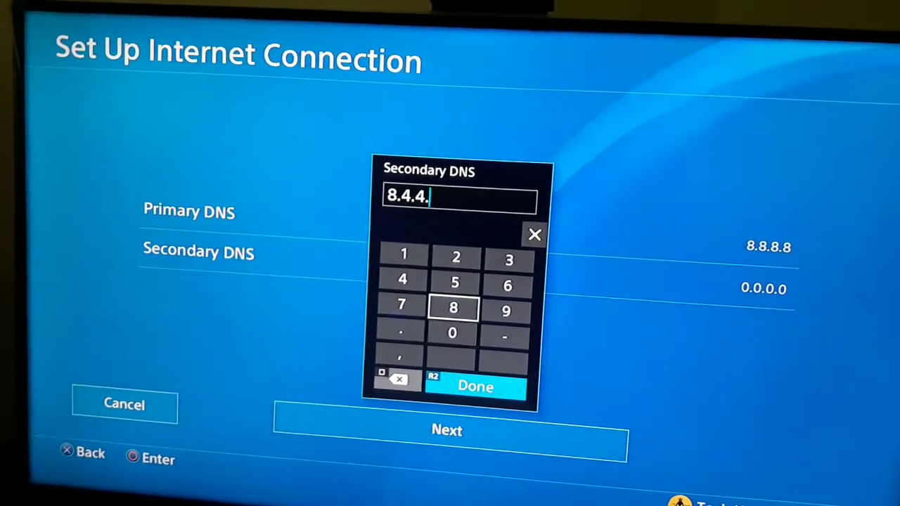
pyautogui.click(478, 386)
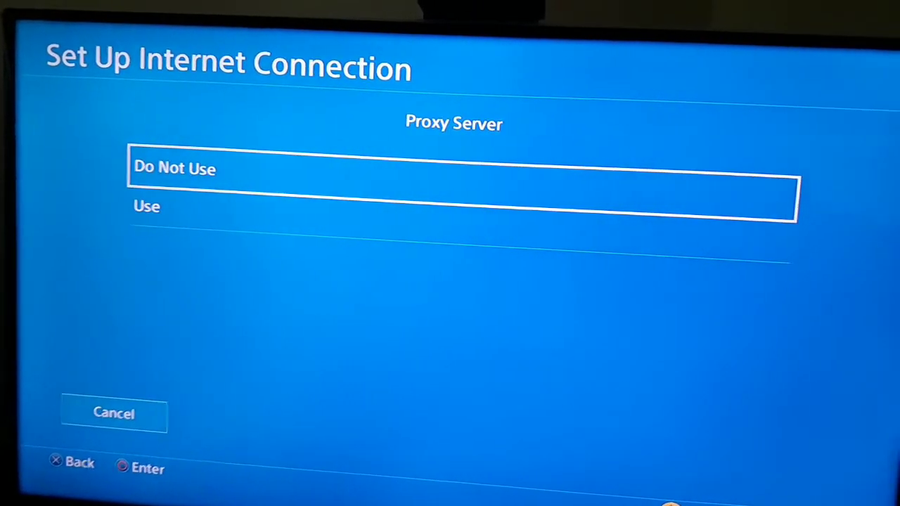
# Step: Select Do Not Use for the proxy server
pyautogui.click(175, 169)
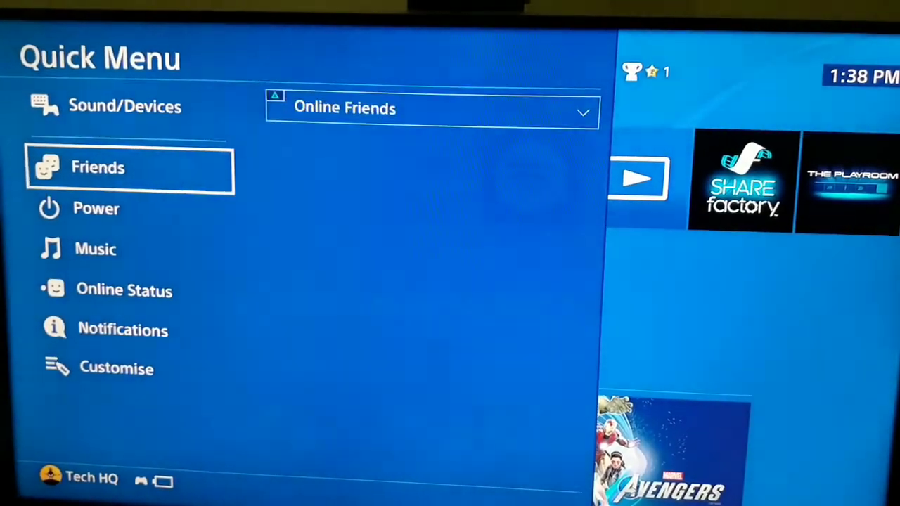
# Step: Open Power in the Quick Menu and highlight Turn Off PS4
pyautogui.click(96, 209)
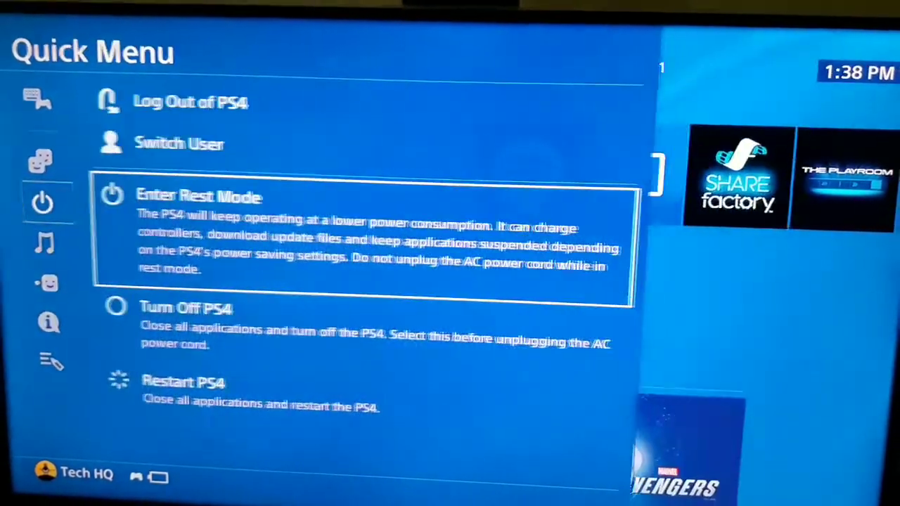
pyautogui.press('down')
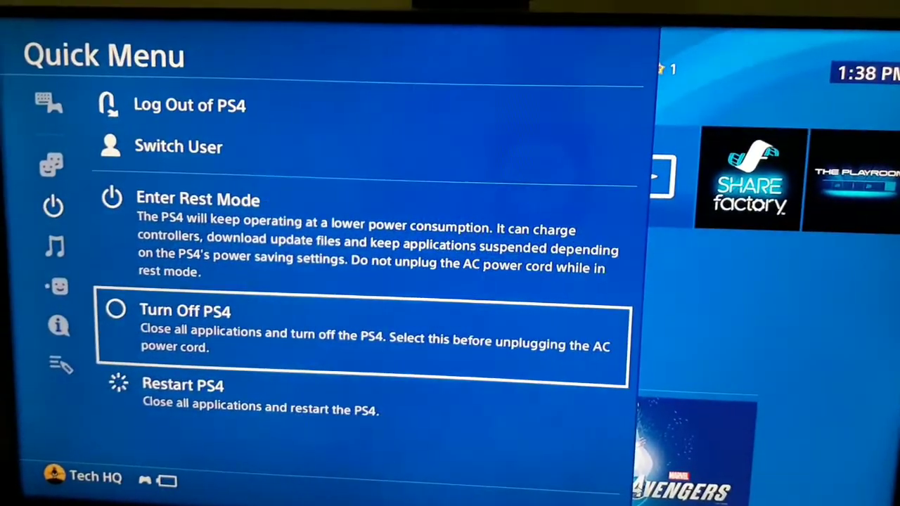